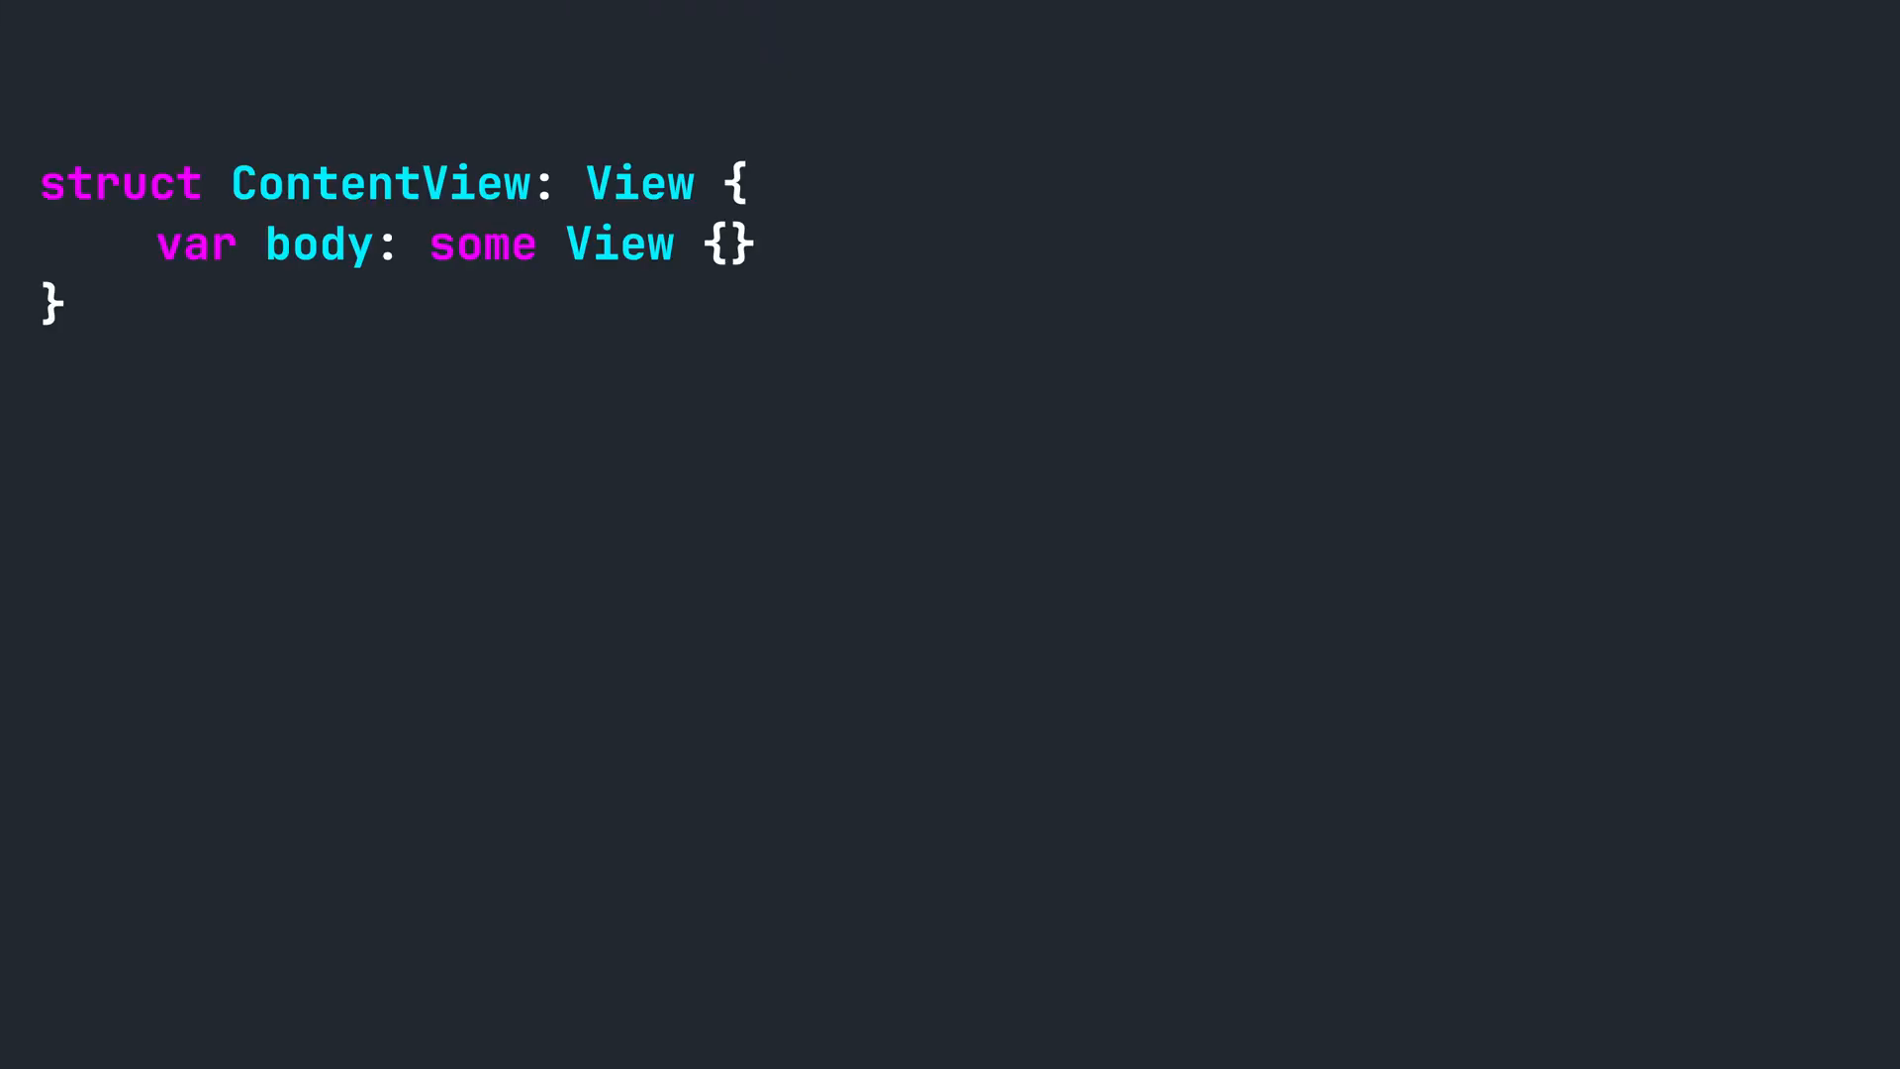
pyautogui.write('let names = []')
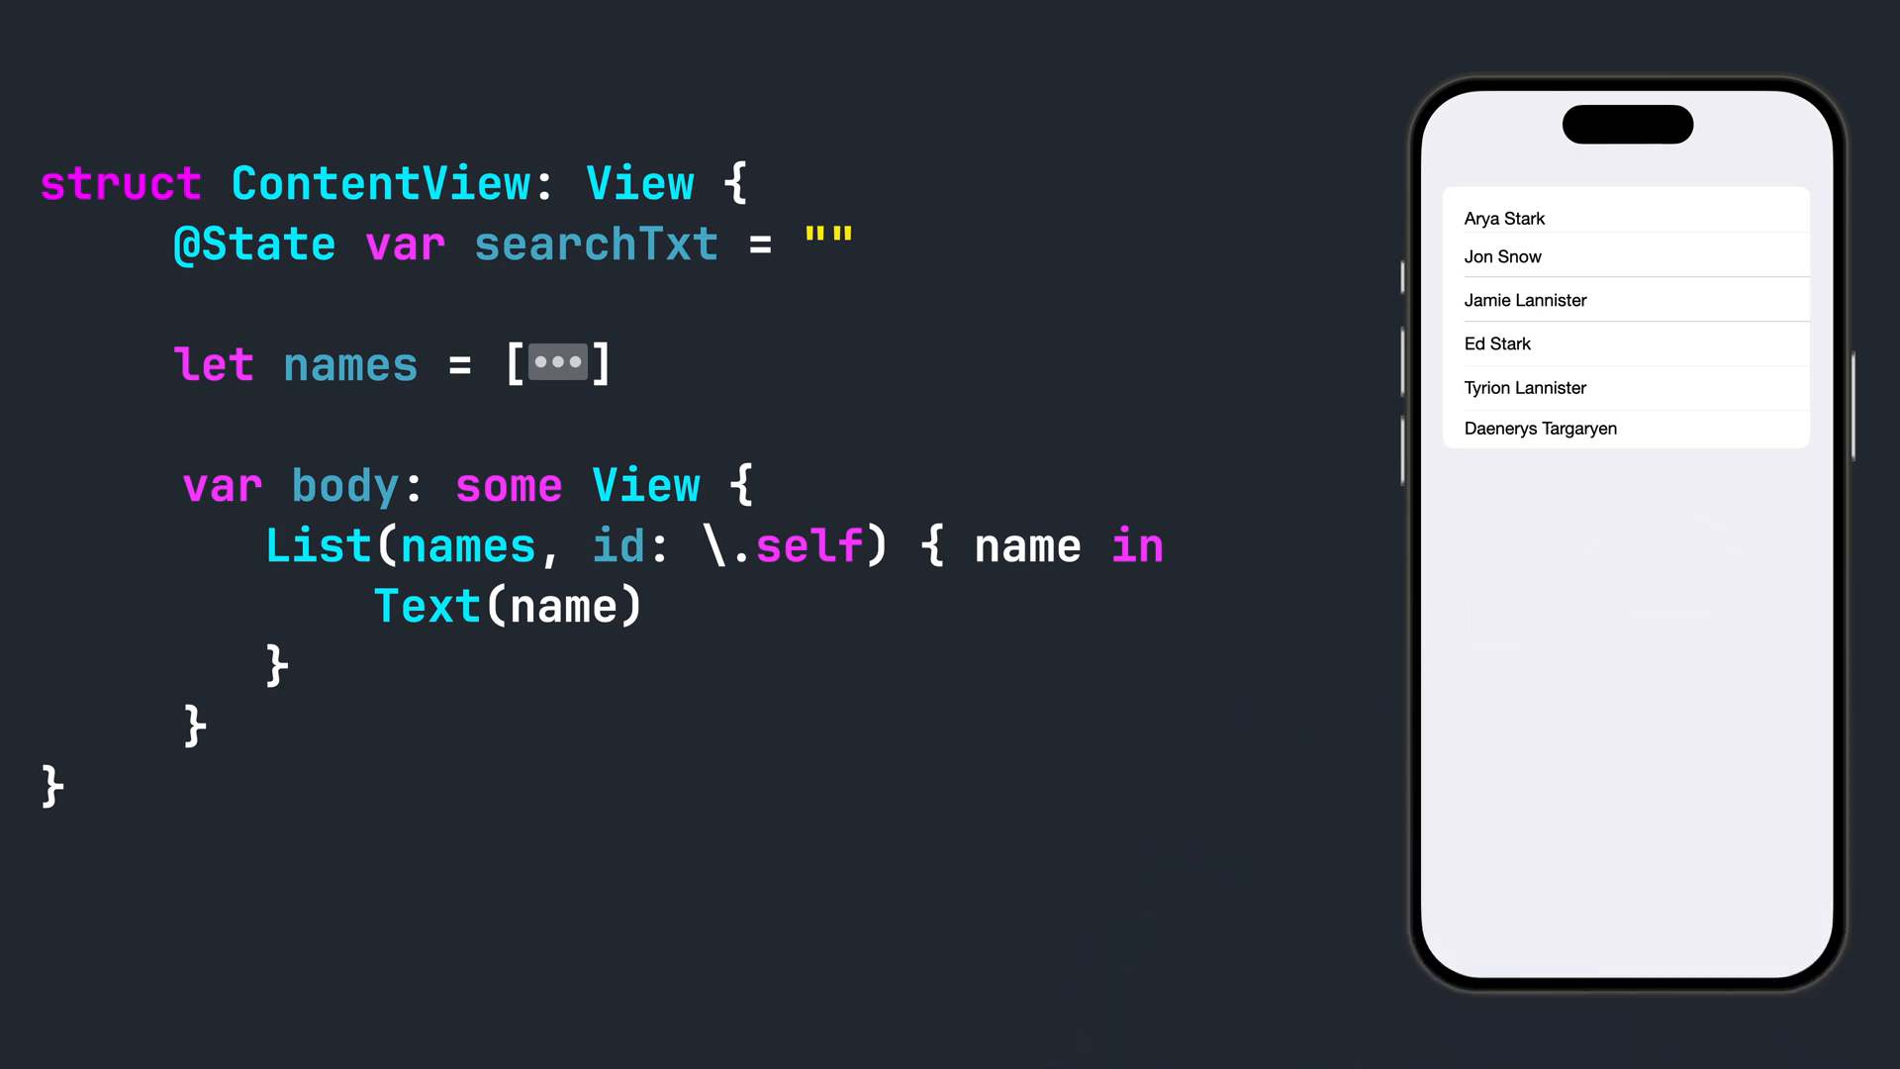
pyautogui.write('private')
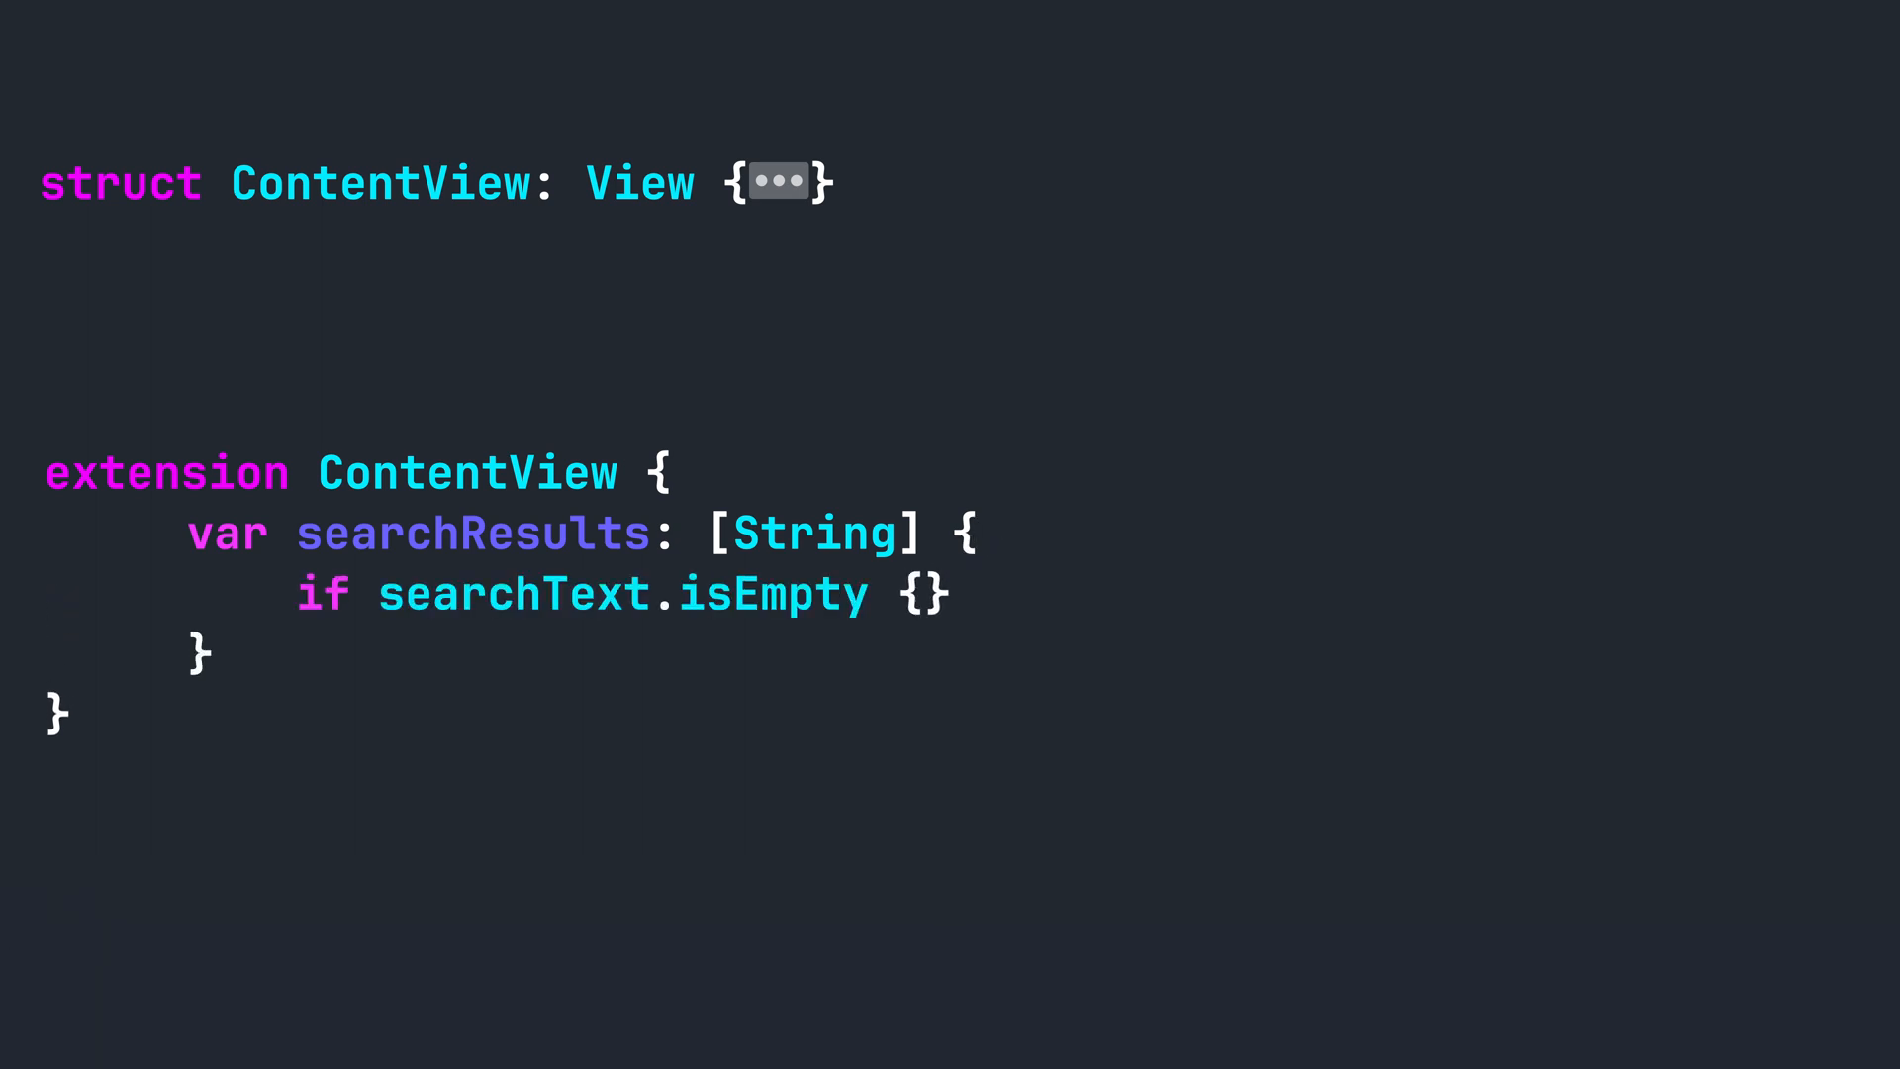
pyautogui.write('return names')
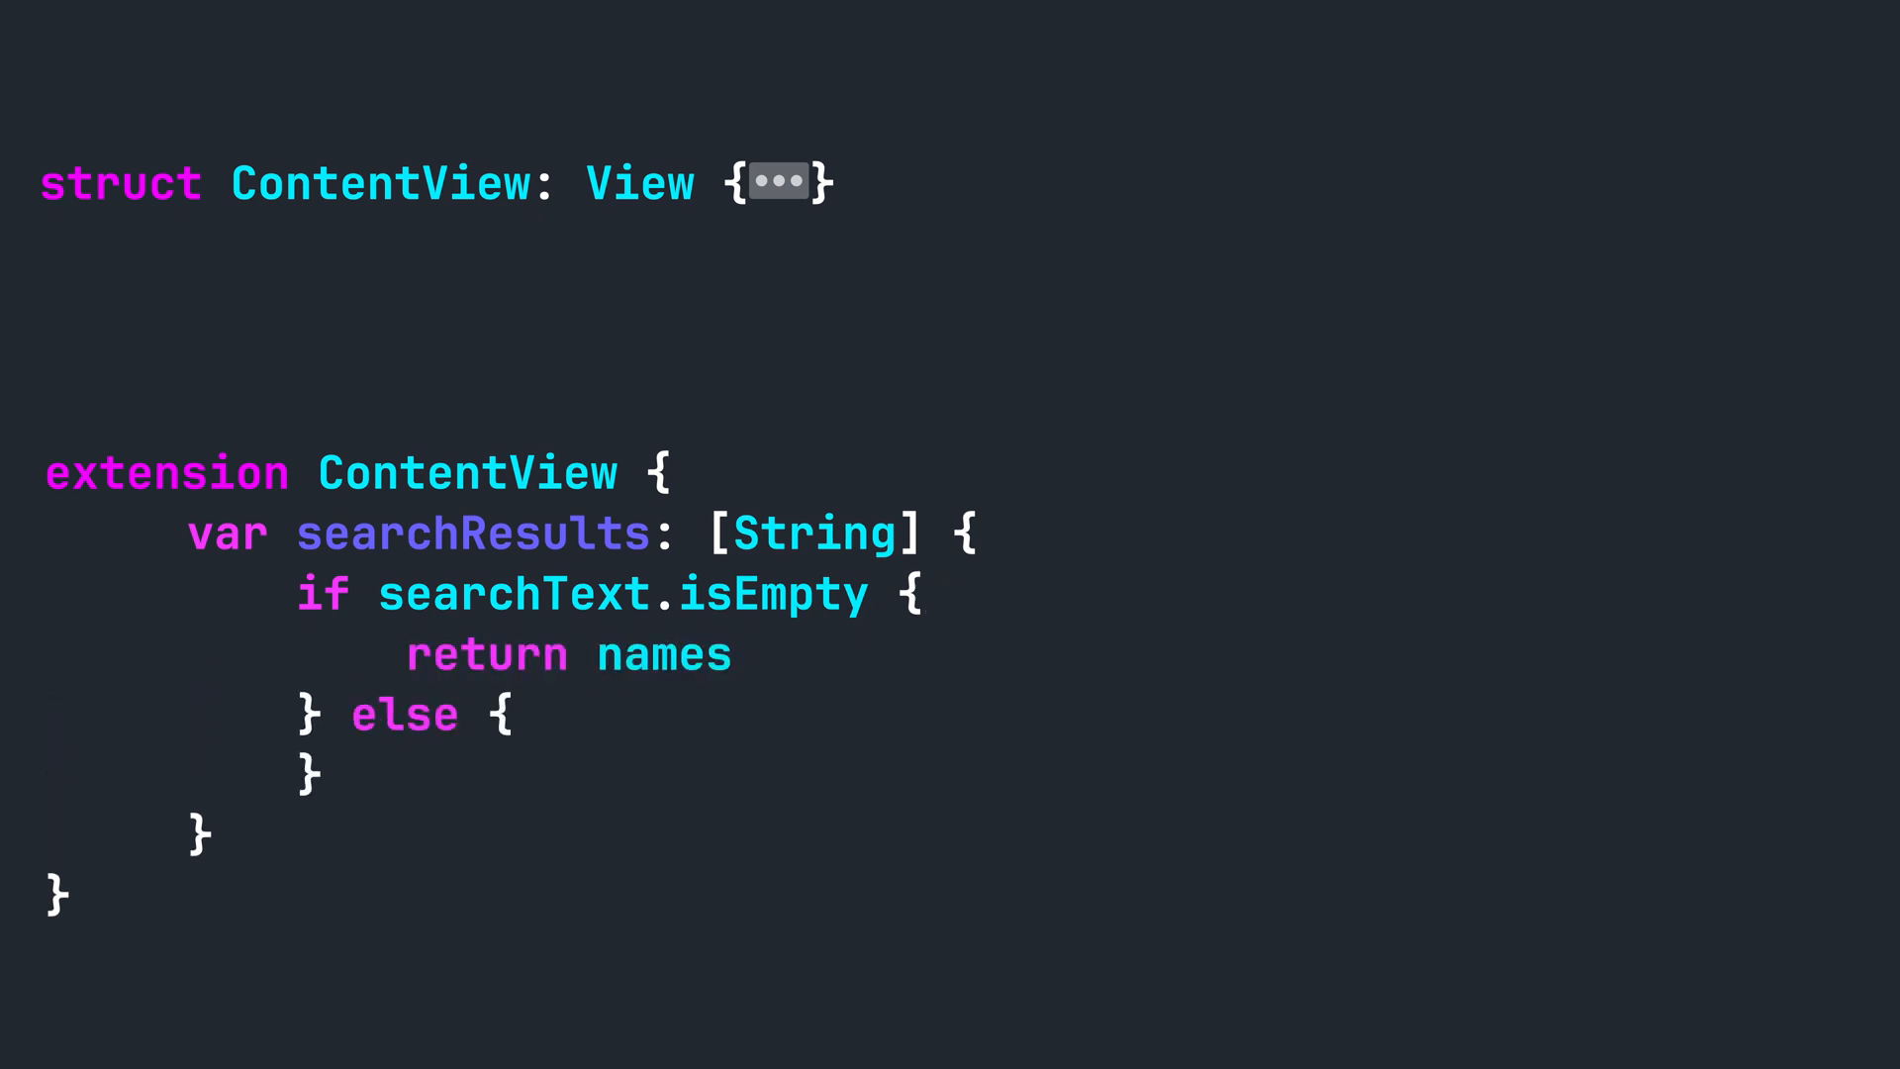
pyautogui.write('return names.filter { $0.contains(searchText) }')
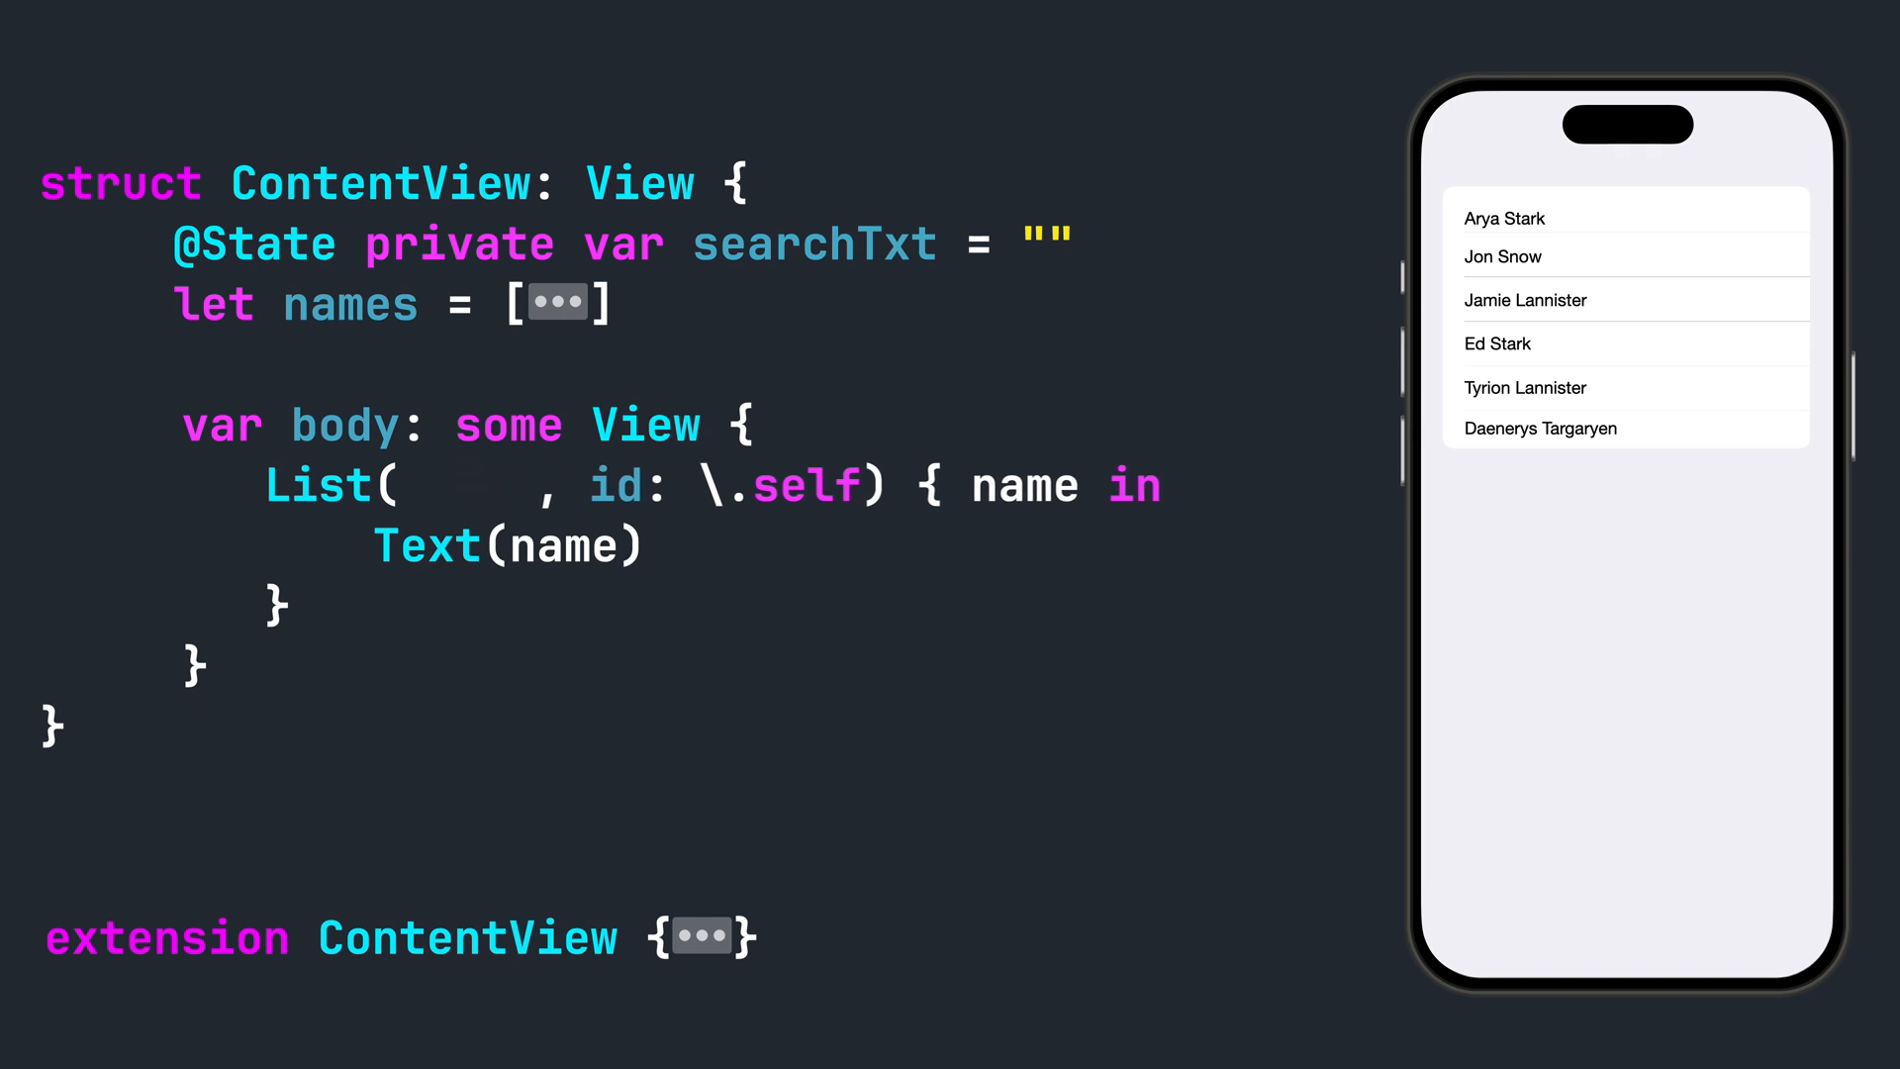
pyautogui.write('searchResults')
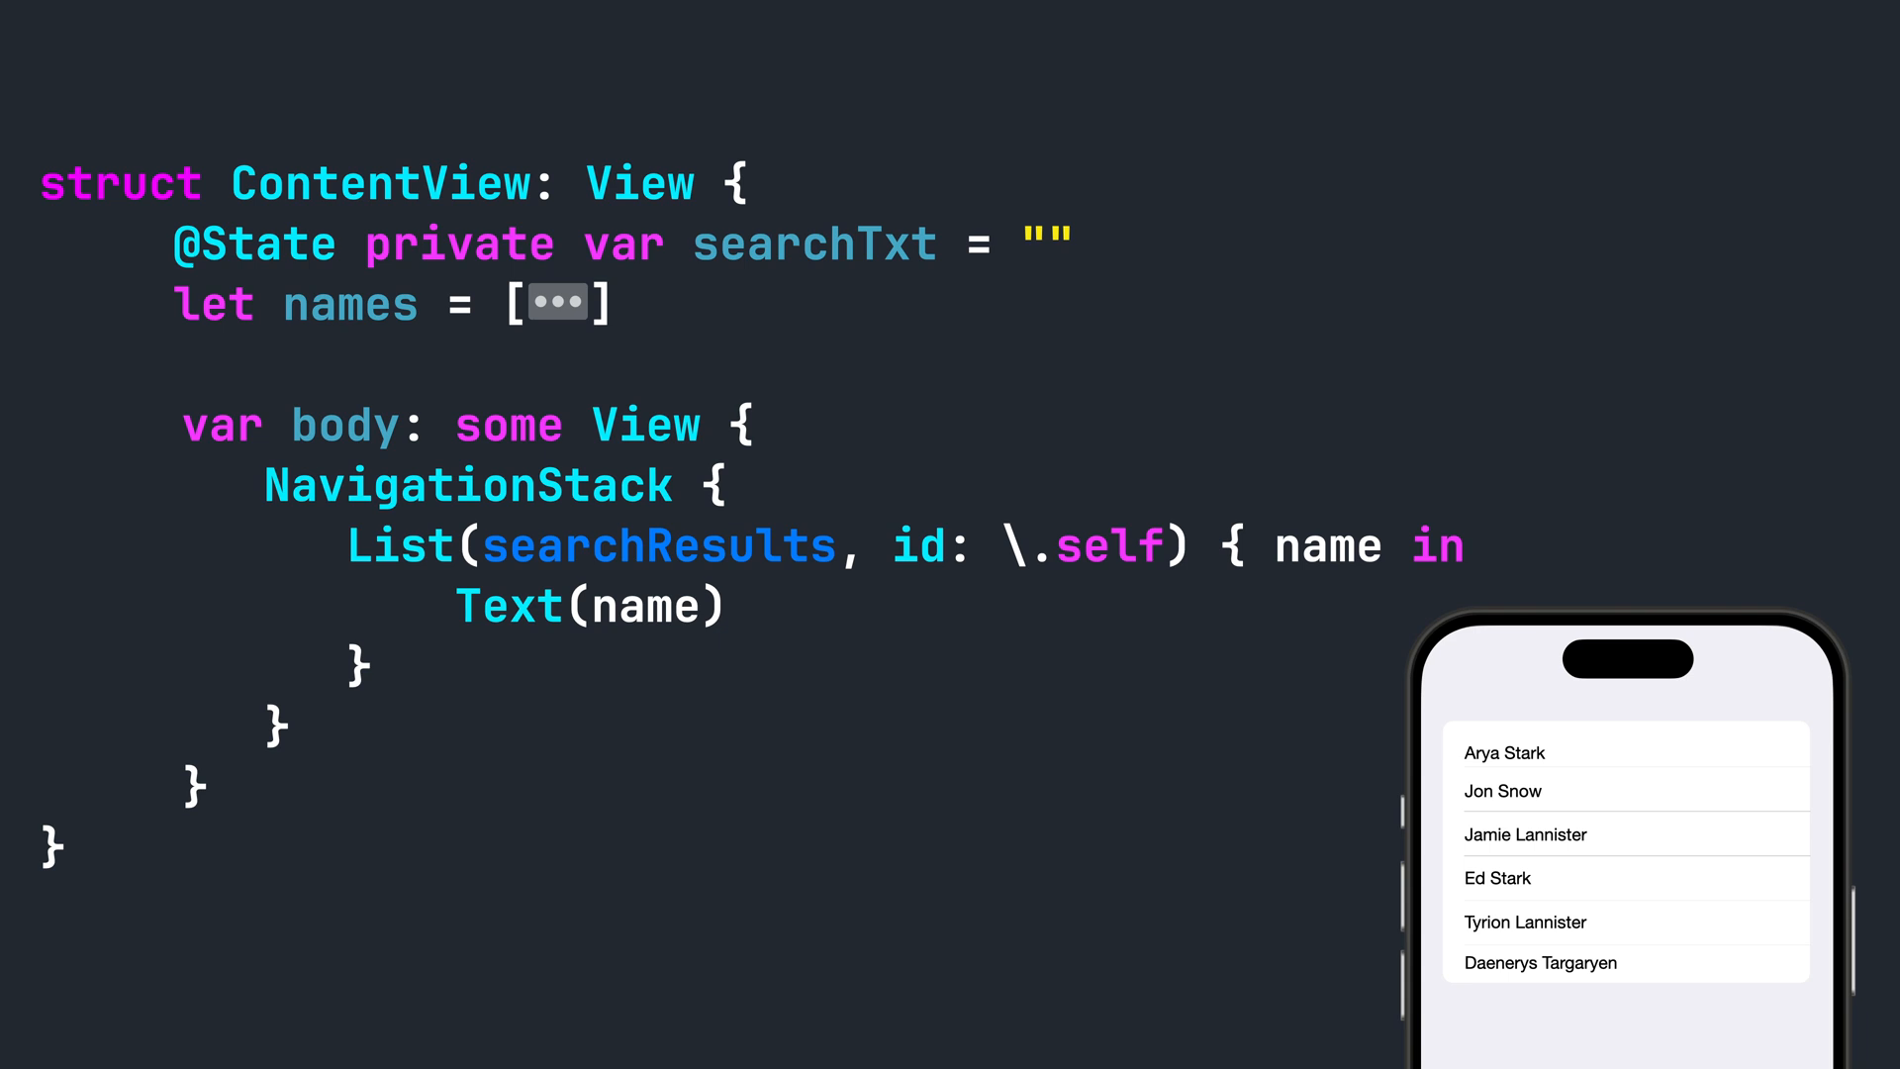
pyautogui.write('.searchable(text: )')
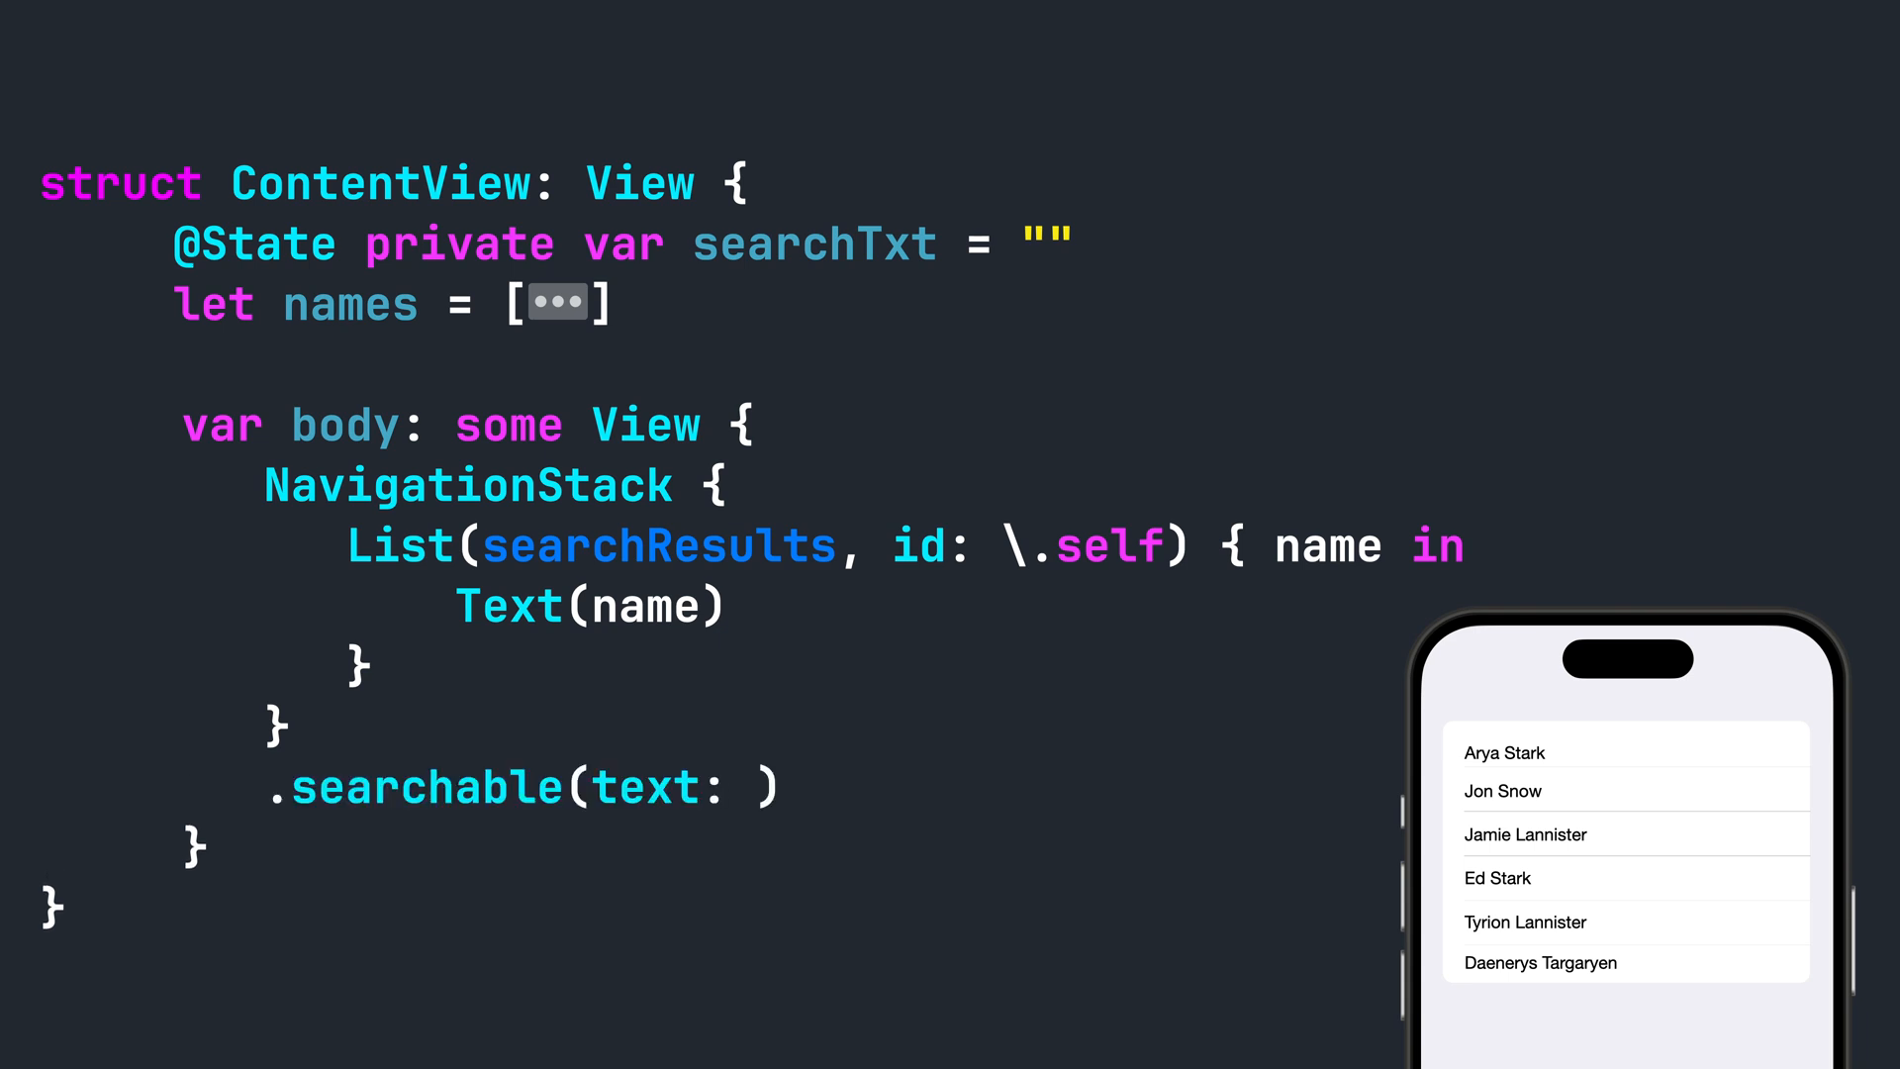
pyautogui.write('$searchTxt')
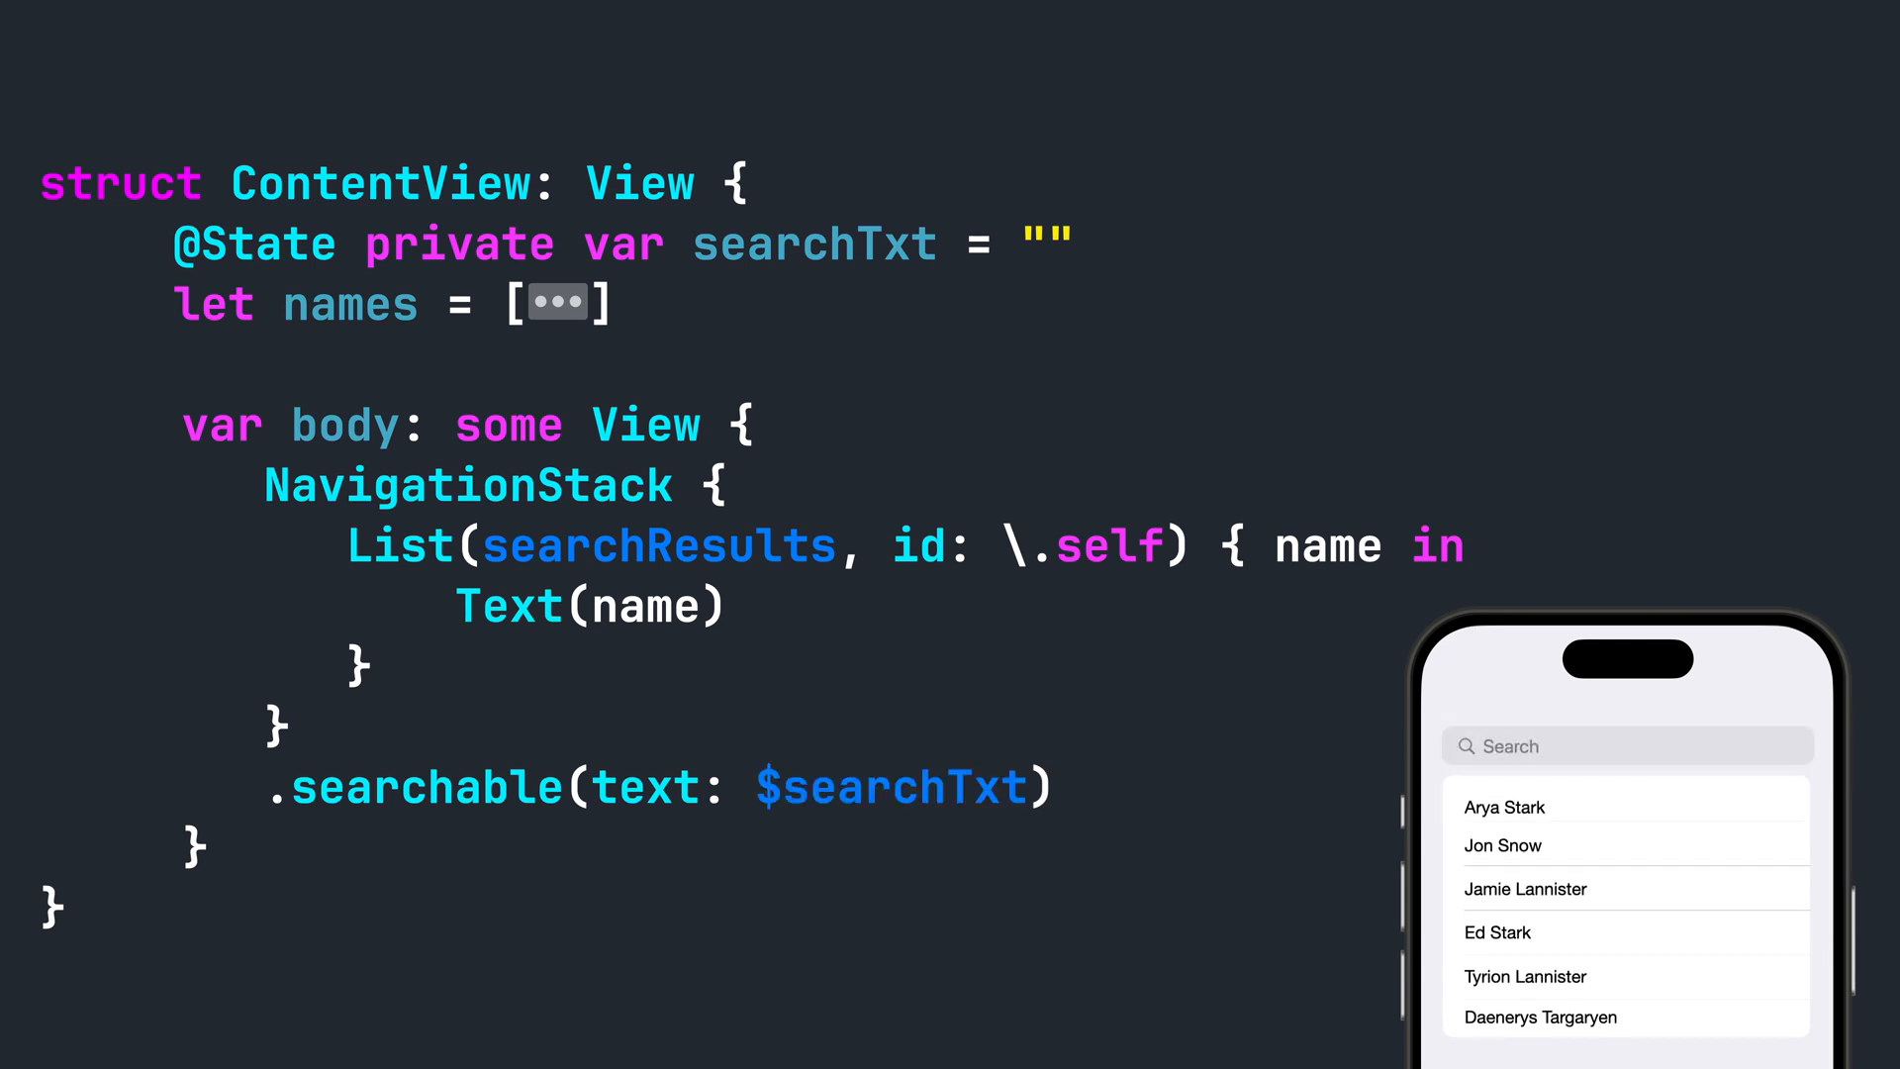